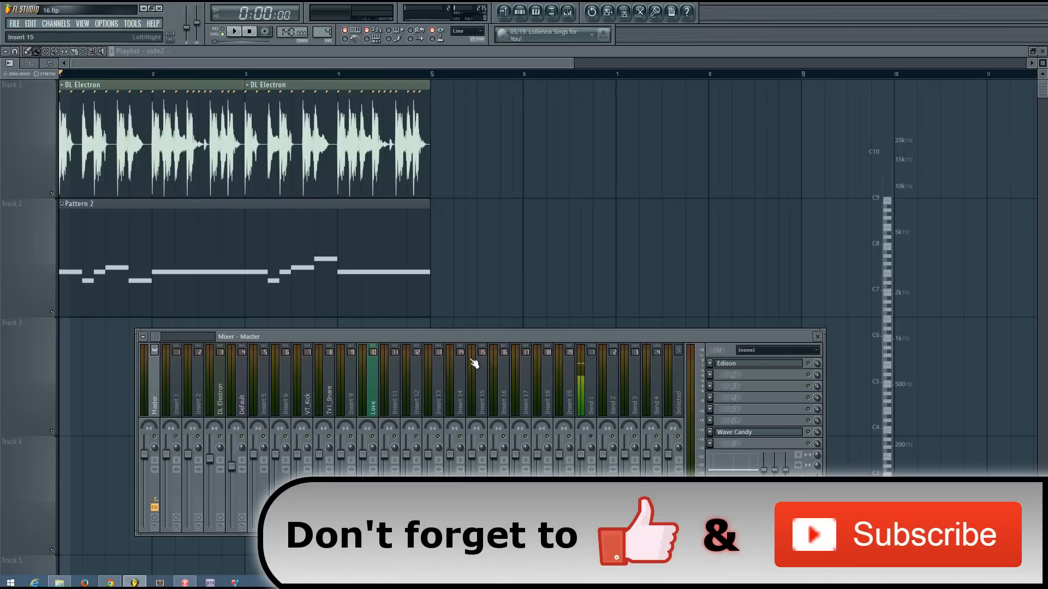
# Select the DL Electron insert strip in the mixer.
pyautogui.click(219, 394)
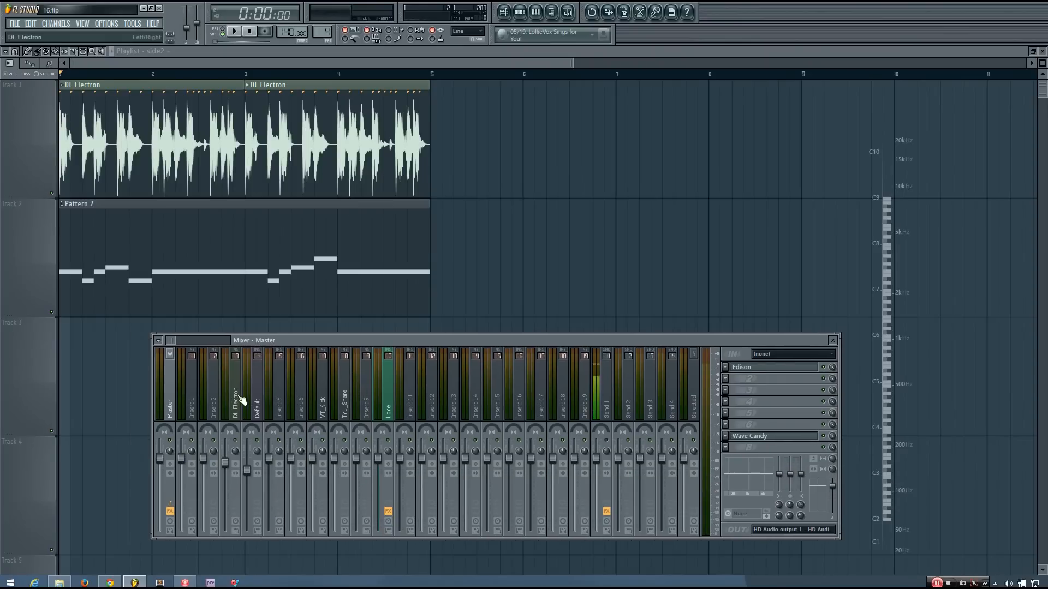
pyautogui.click(235, 400)
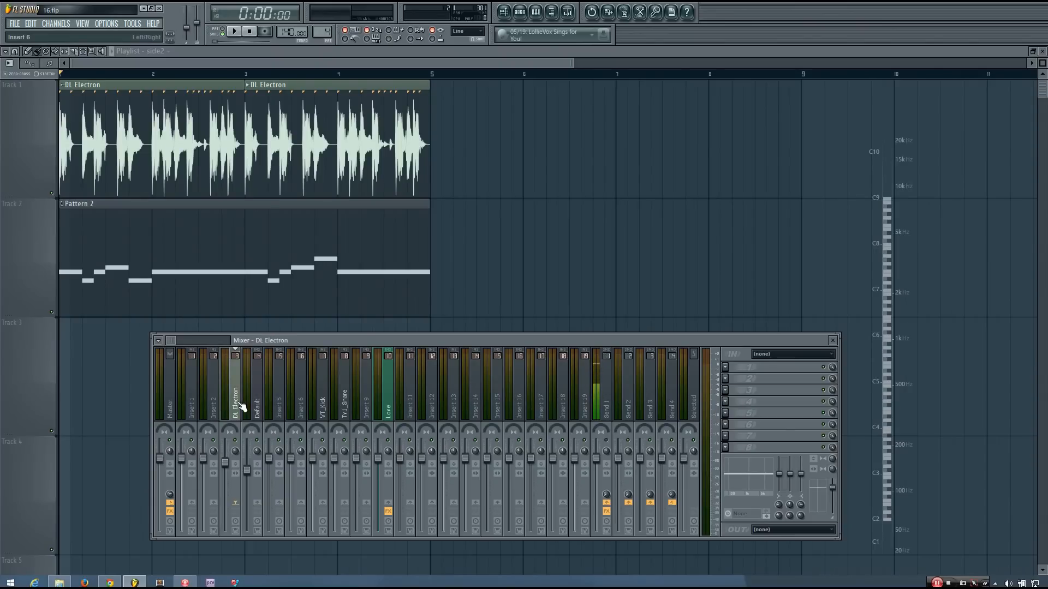
# Select the Default insert, briefly audition the song, and bring up the effect list for an empty slot.
pyautogui.click(256, 394)
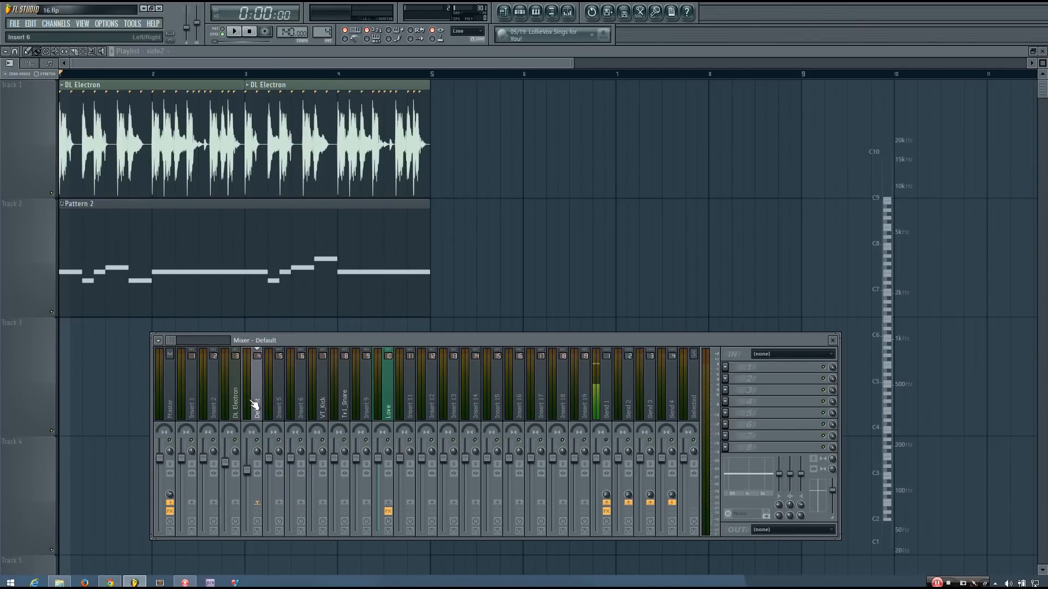
pyautogui.click(235, 32)
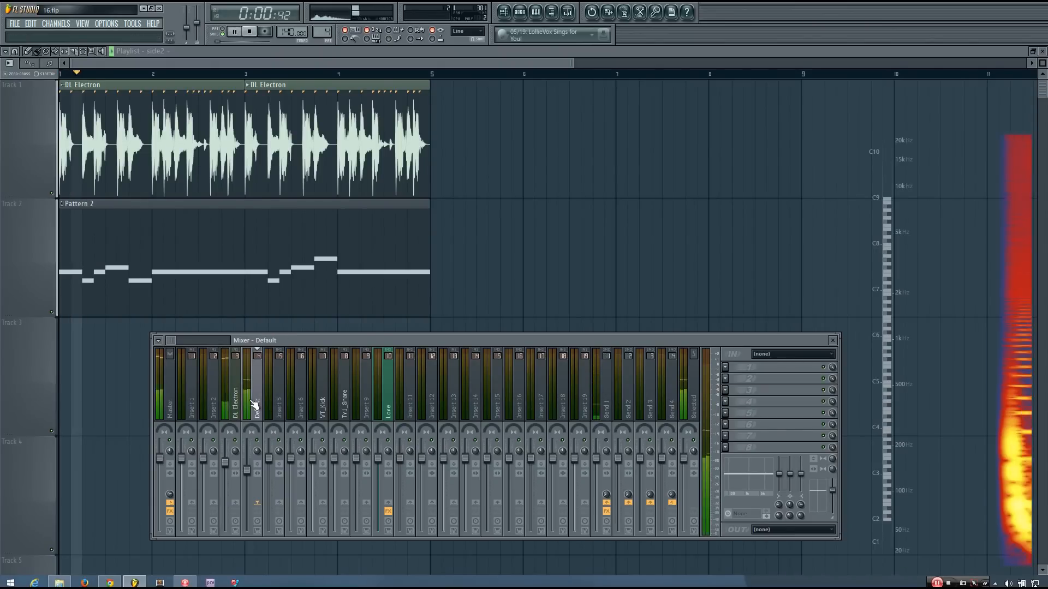
pyautogui.click(249, 30)
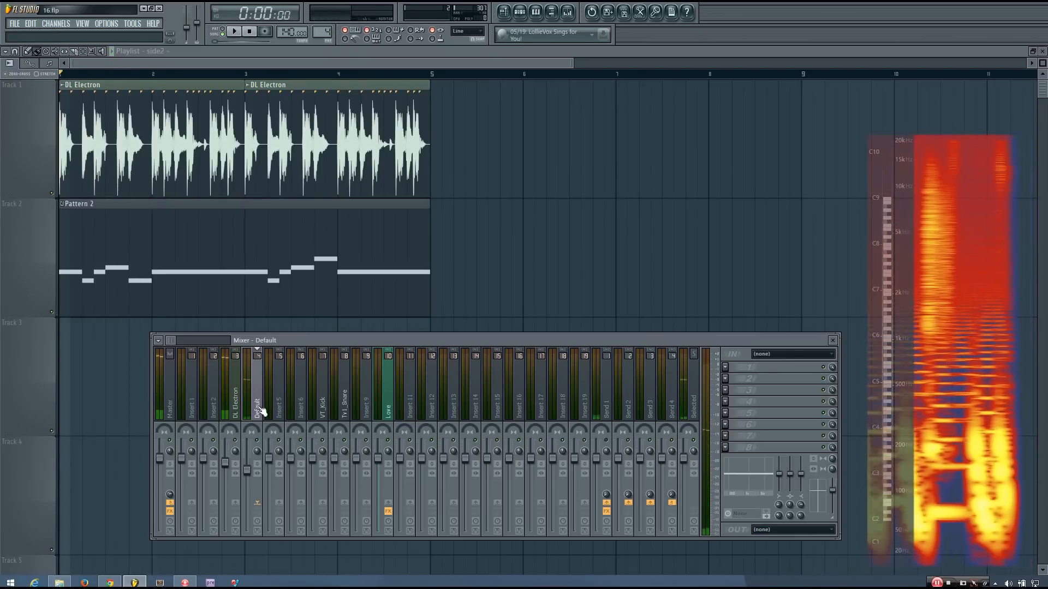
pyautogui.rightClick(257, 415)
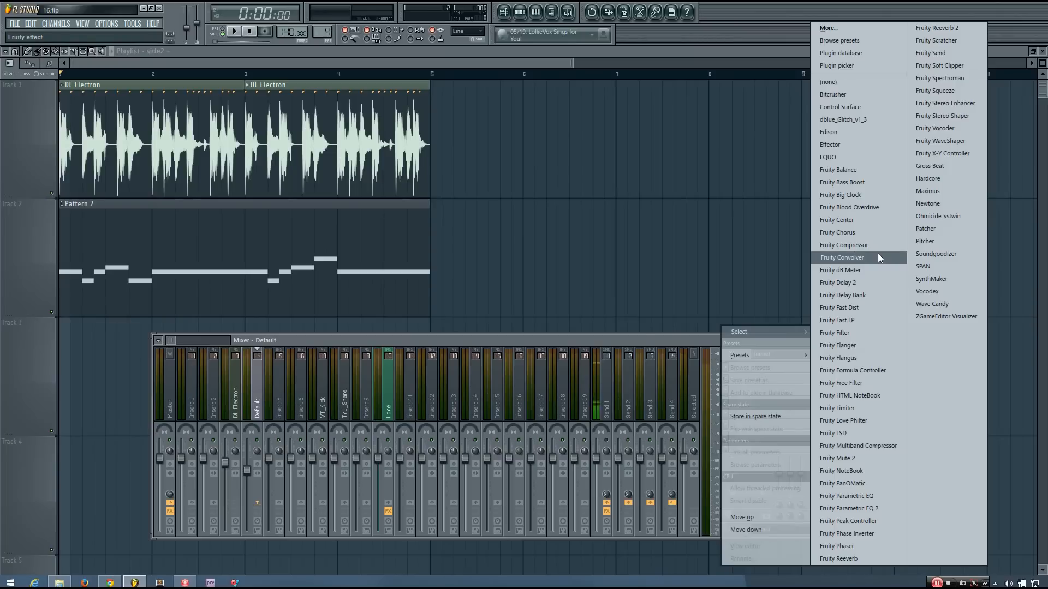
pyautogui.moveTo(863, 408)
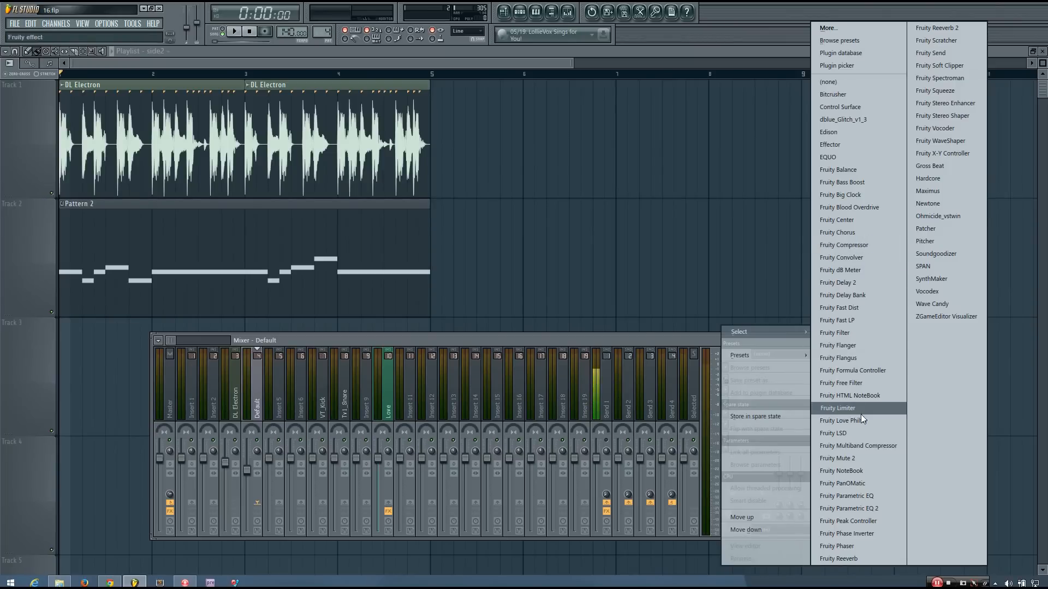
# Load Fruity Limiter onto the Default insert.
pyautogui.click(837, 408)
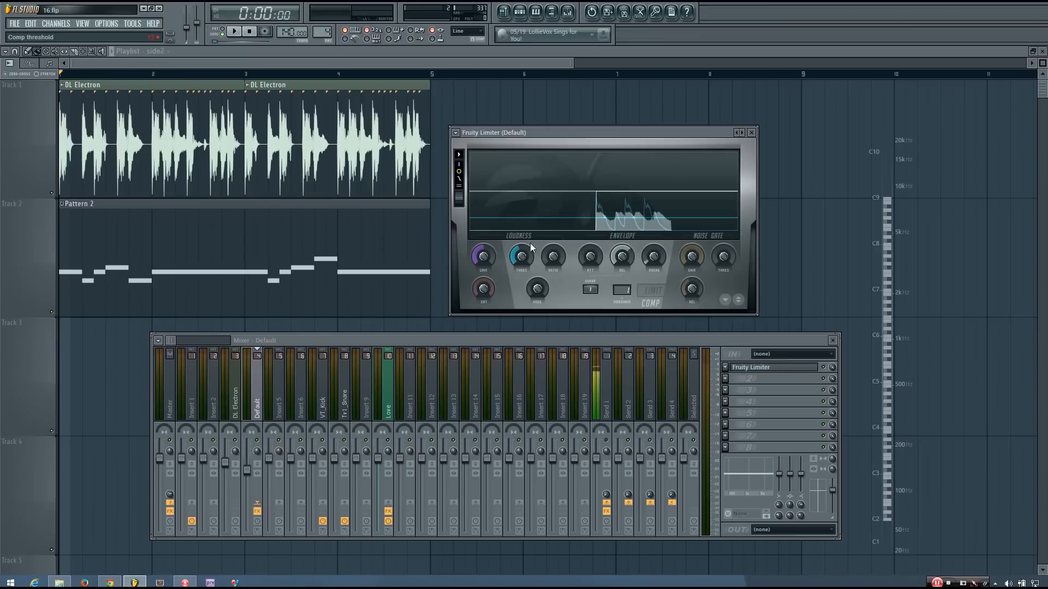
# Lower the Fruity Limiter compressor threshold to around -25 dB.
pyautogui.moveTo(521, 256); pyautogui.dragTo(520, 240)
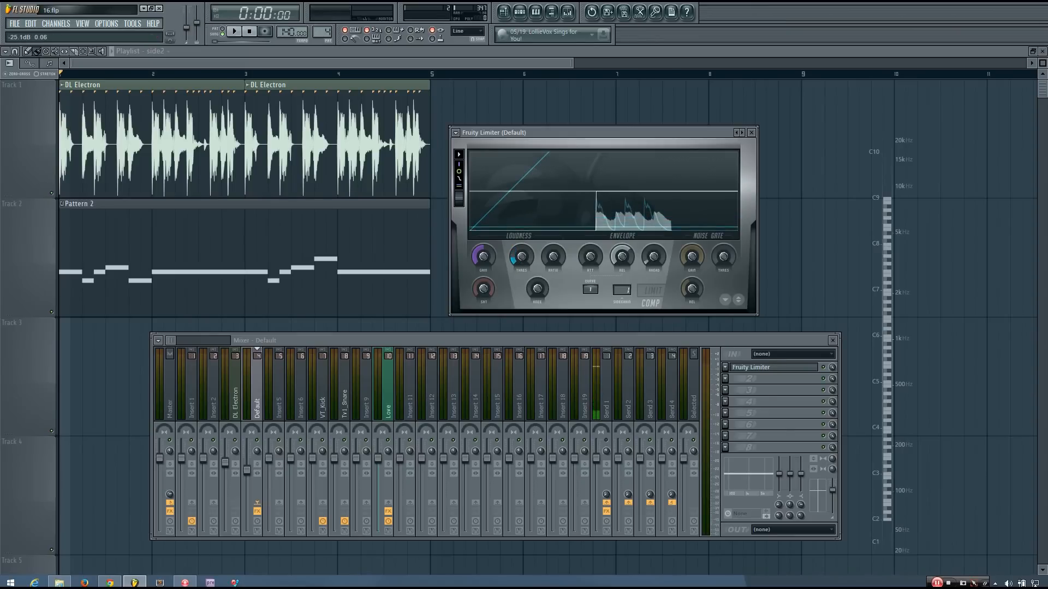
pyautogui.moveTo(520, 255); pyautogui.dragTo(521, 251)
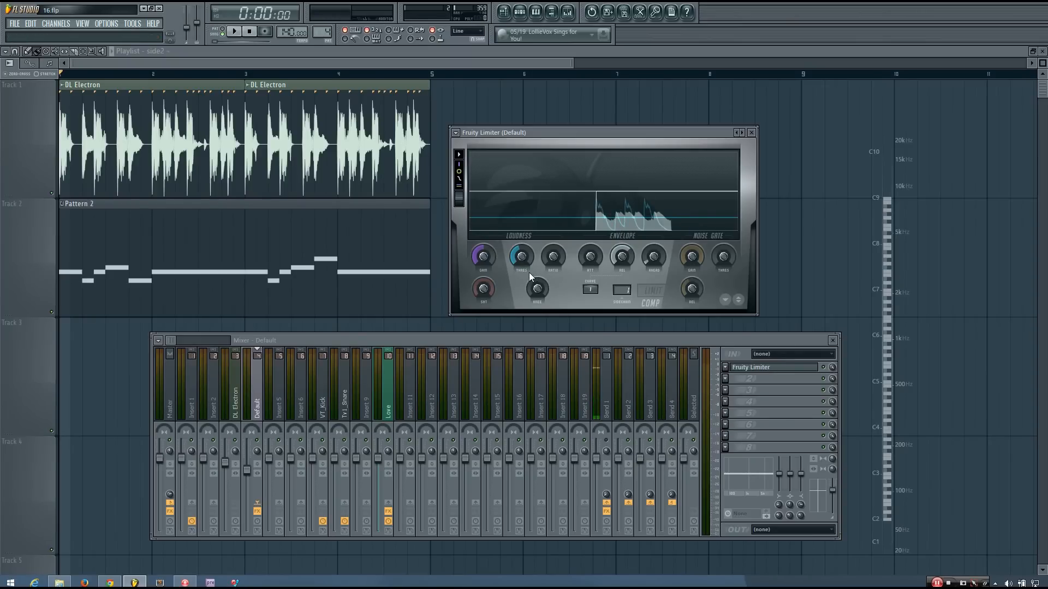
# Raise the compression ratio to about 3.6:1 and audition the result.
pyautogui.click(554, 255)
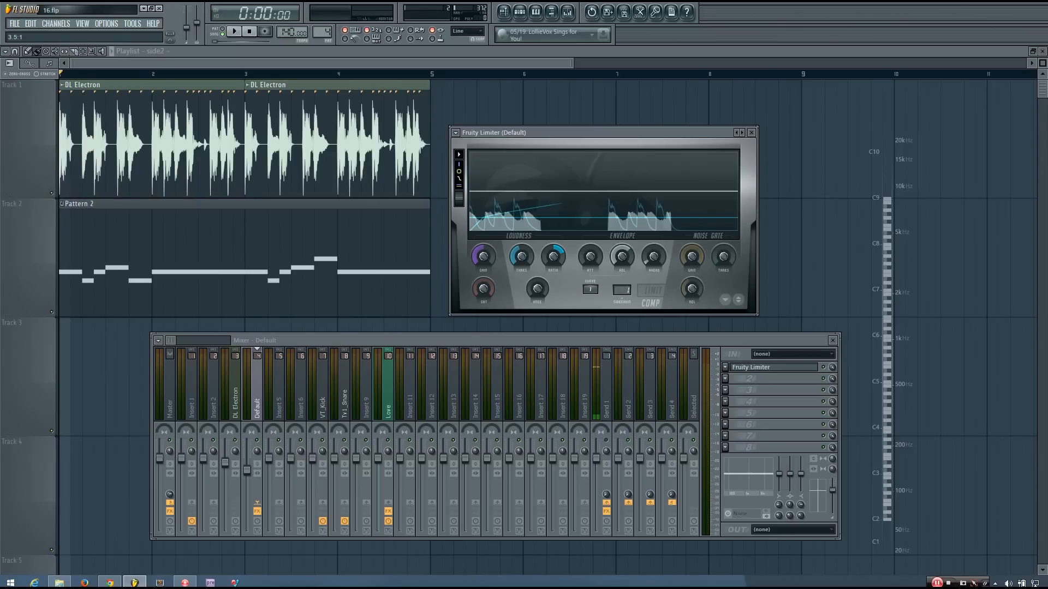
pyautogui.click(233, 32)
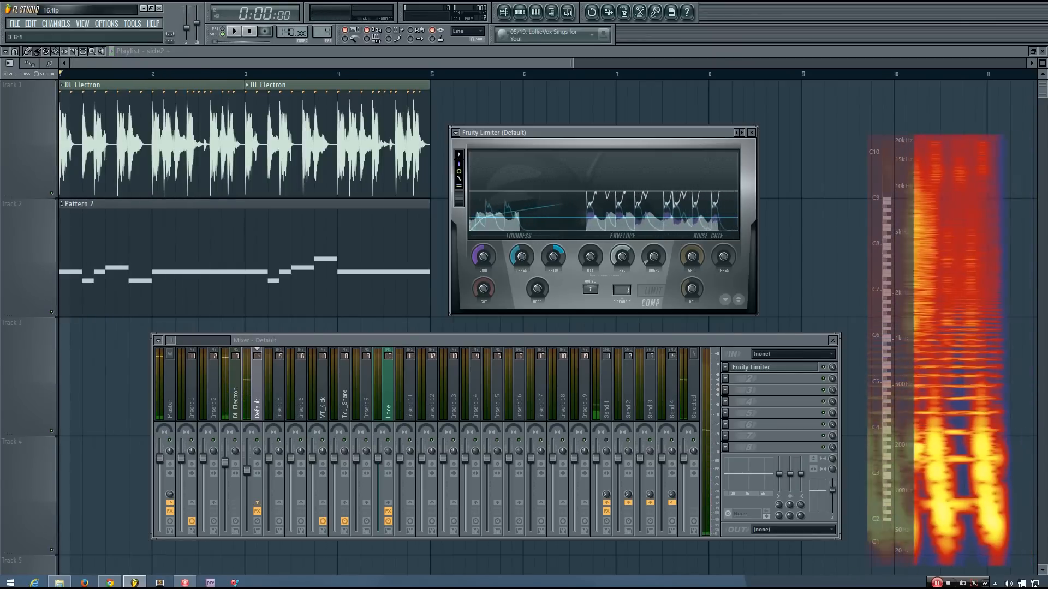
pyautogui.click(233, 32)
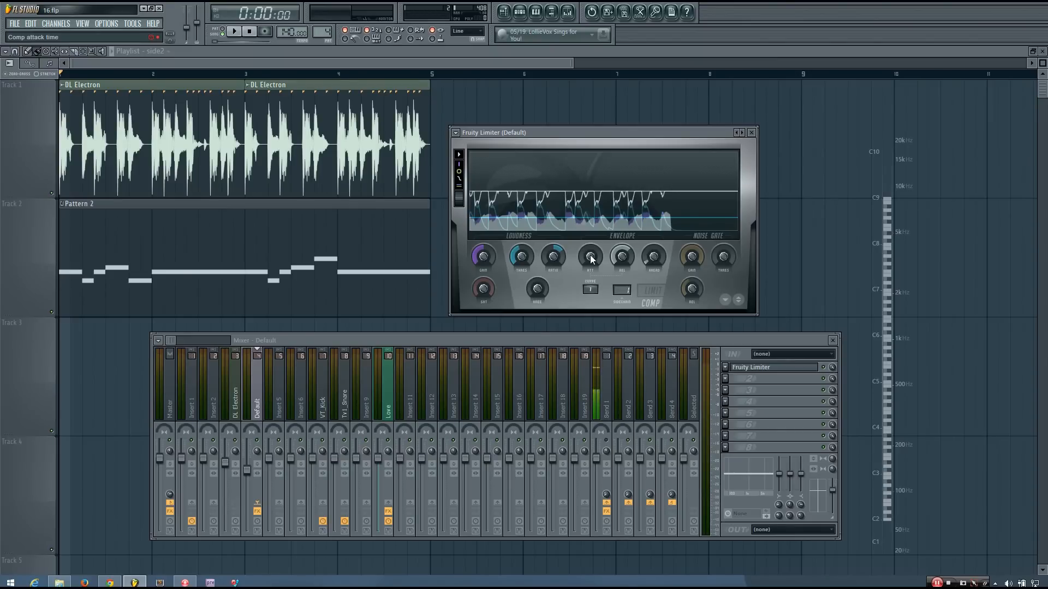
pyautogui.moveTo(611, 239)
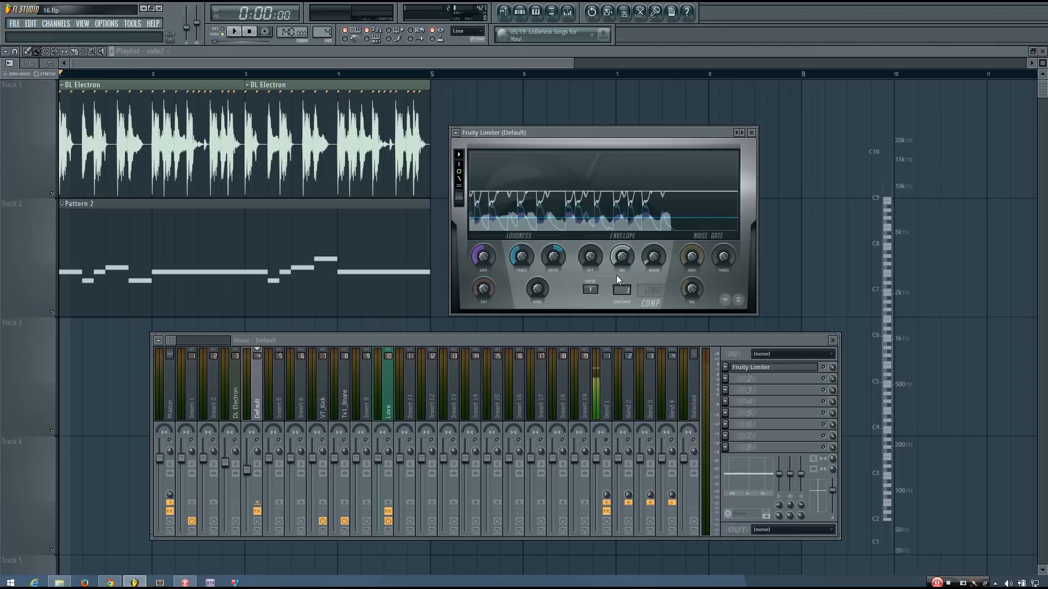
pyautogui.moveTo(591, 255)
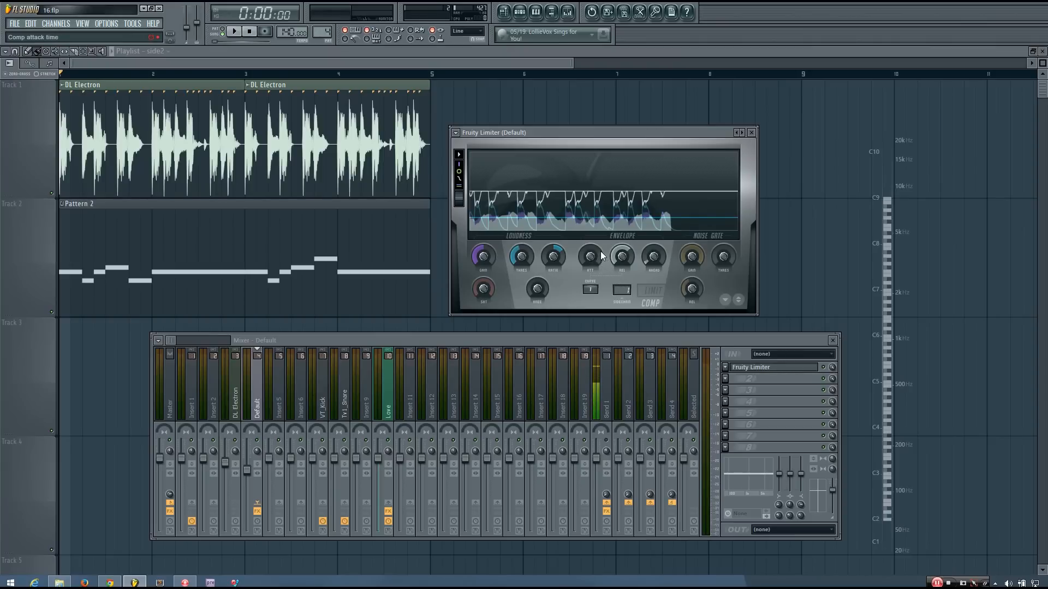
# Adjust the compressor attack time in the Envelope section and audition the ducking.
pyautogui.click(621, 256)
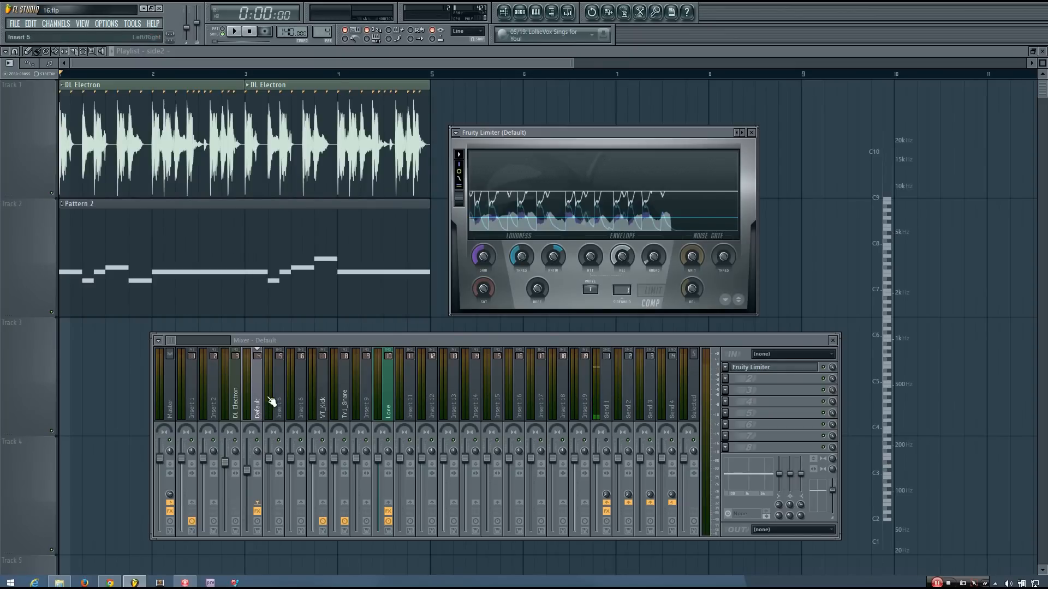
pyautogui.click(234, 32)
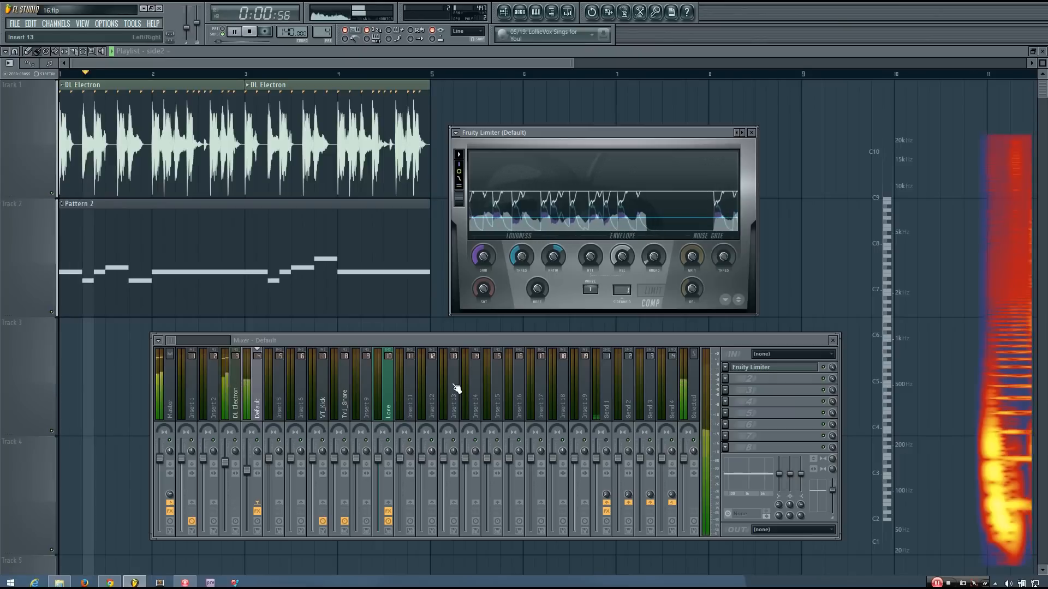
pyautogui.click(250, 32)
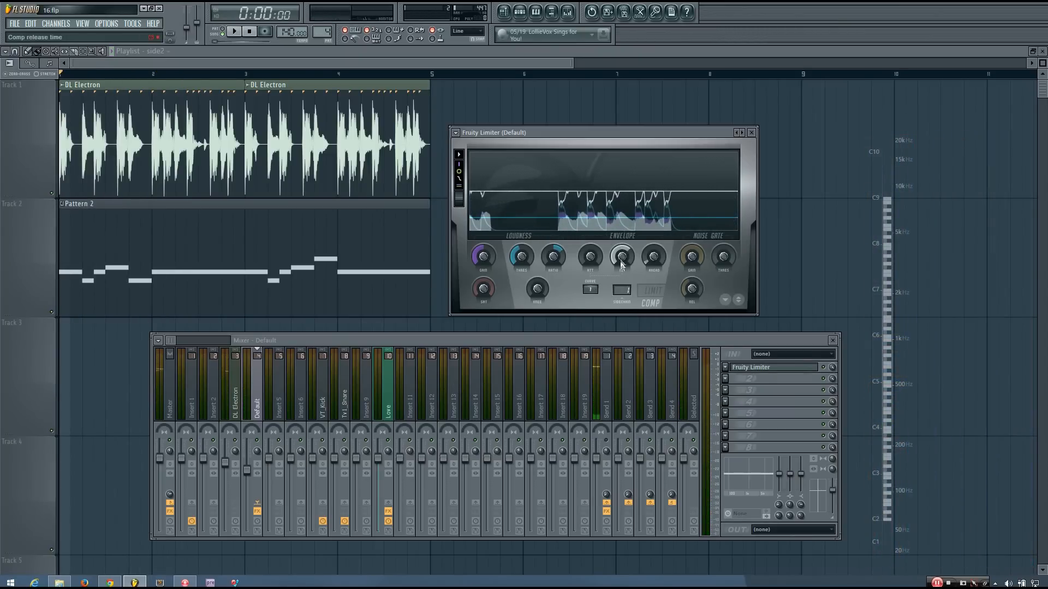
# Lengthen the compressor release to about 172 ms and play the song back.
pyautogui.moveTo(621, 255); pyautogui.dragTo(621, 240)
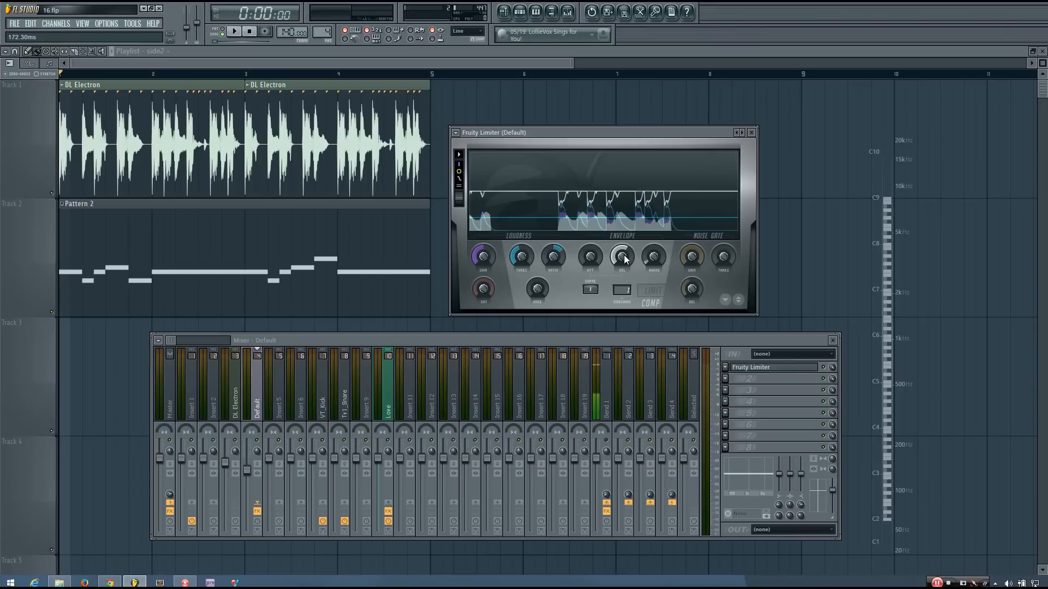
pyautogui.click(233, 32)
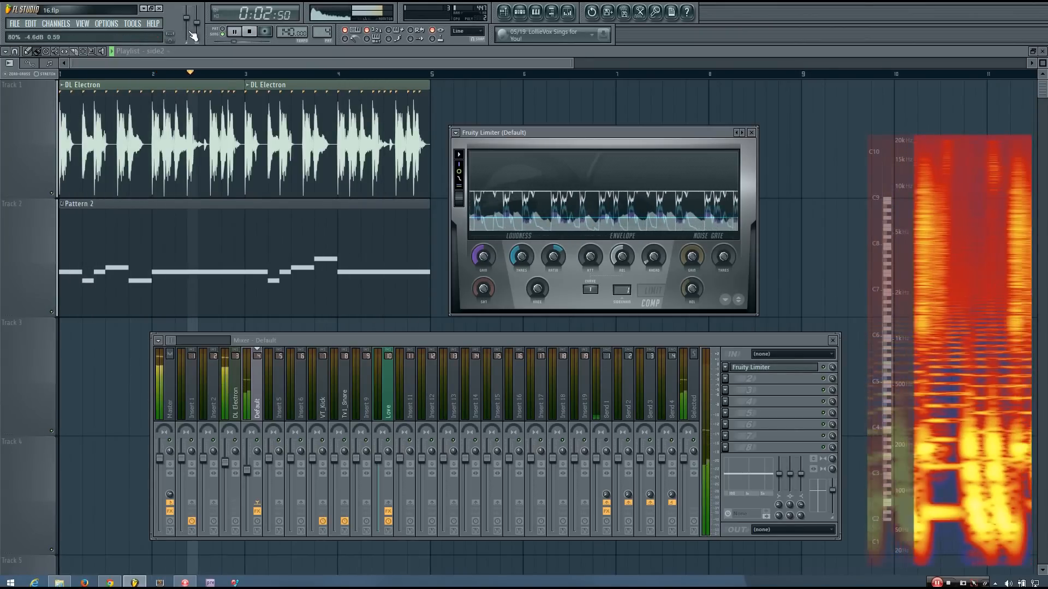
pyautogui.click(248, 32)
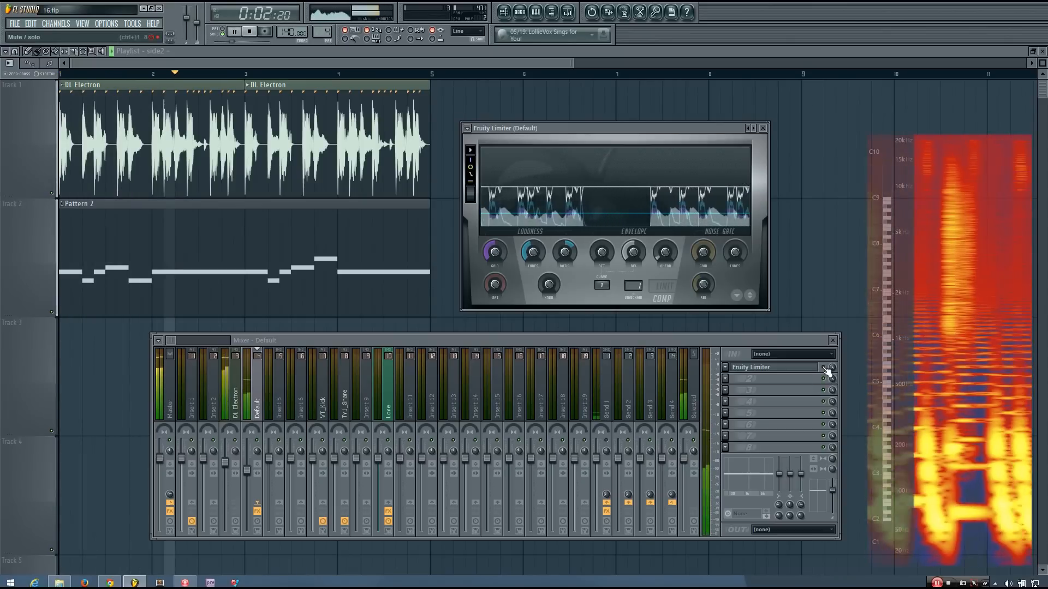
# Bypass and re-enable the limiter during playback for an A/B comparison.
pyautogui.click(249, 32)
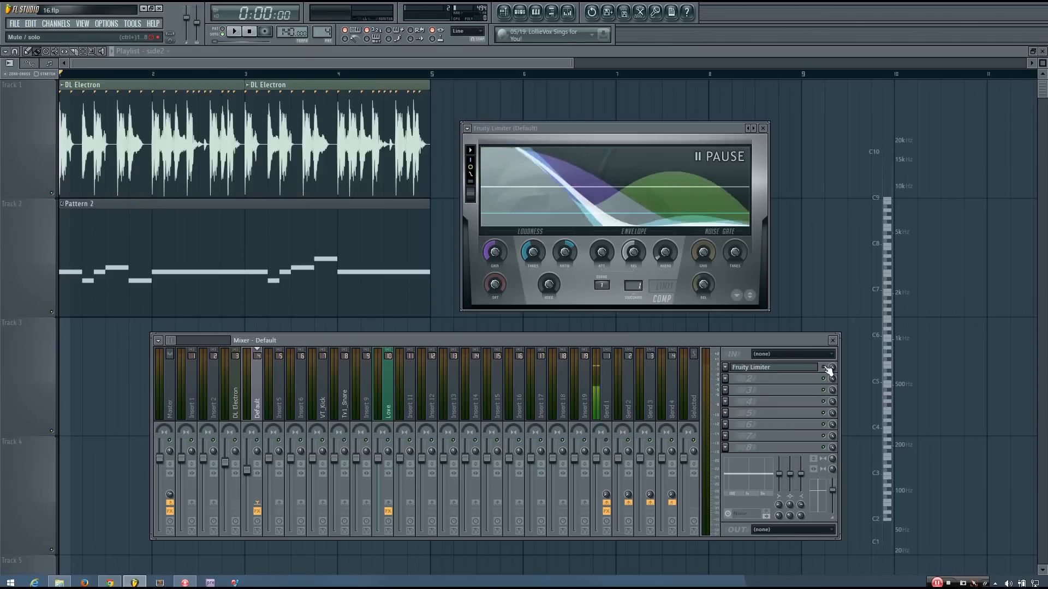
pyautogui.click(234, 31)
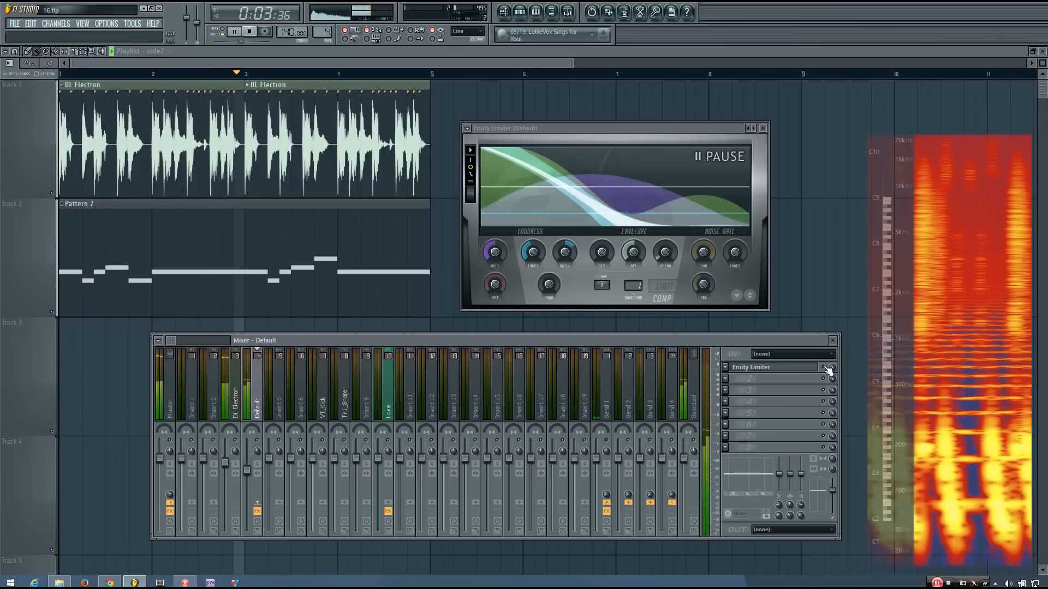
pyautogui.click(249, 32)
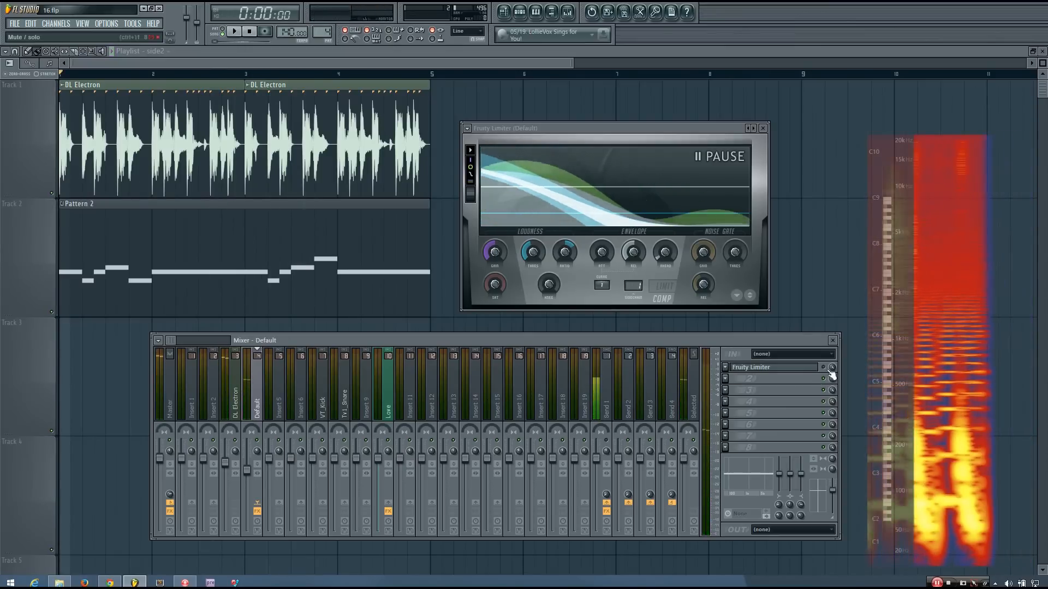
pyautogui.click(234, 31)
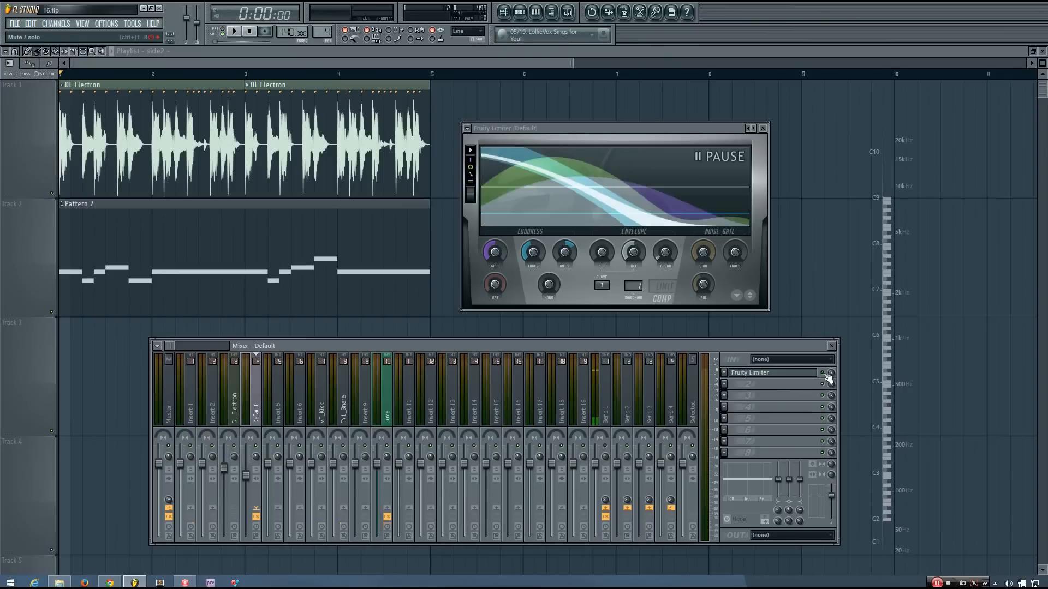
pyautogui.click(233, 32)
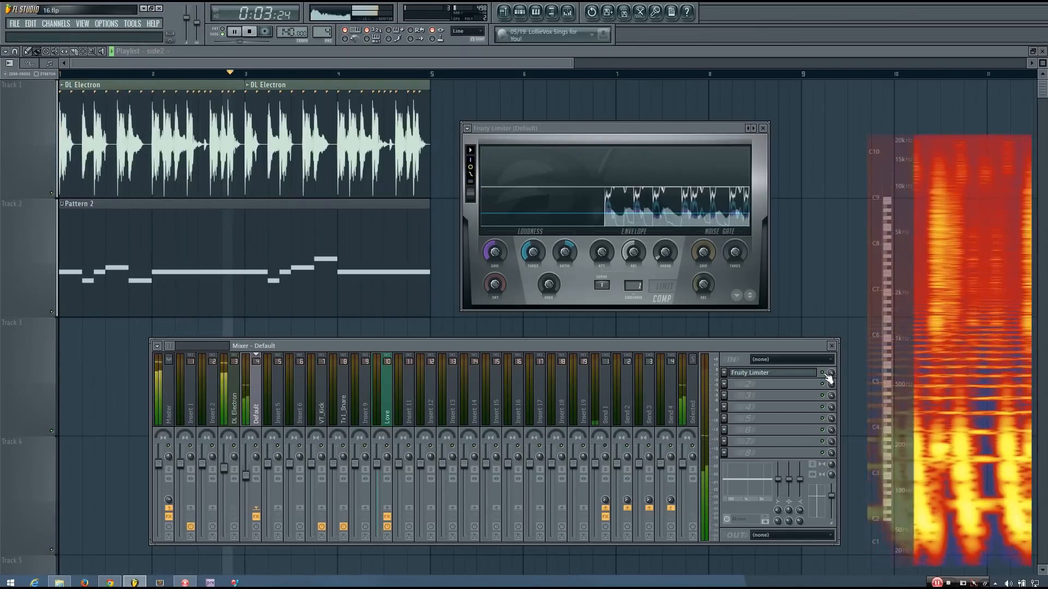
# Stop playback and check the DL Electron drum insert's routing.
pyautogui.click(249, 32)
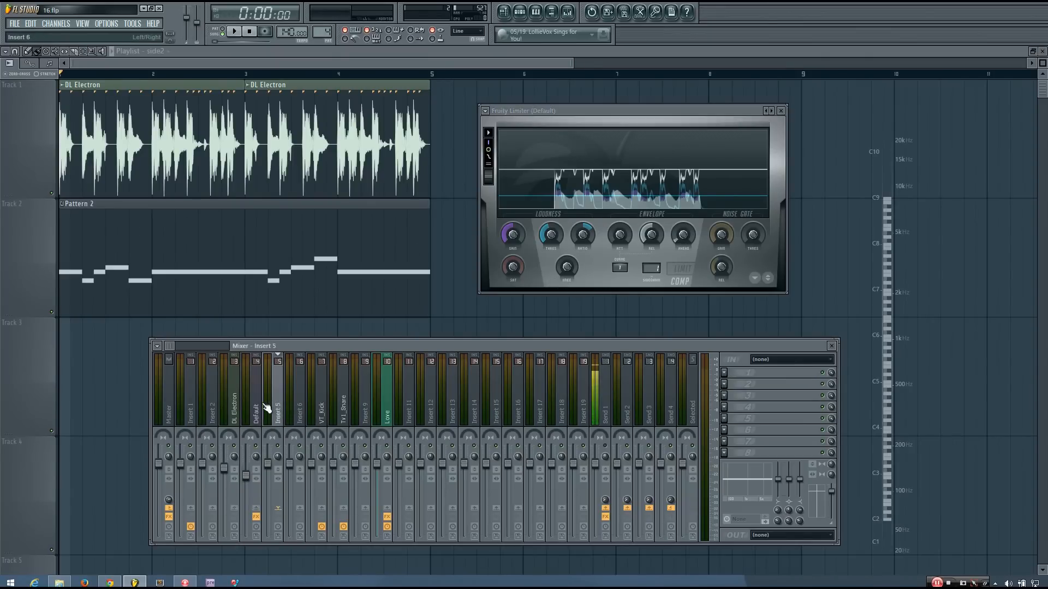
pyautogui.click(255, 401)
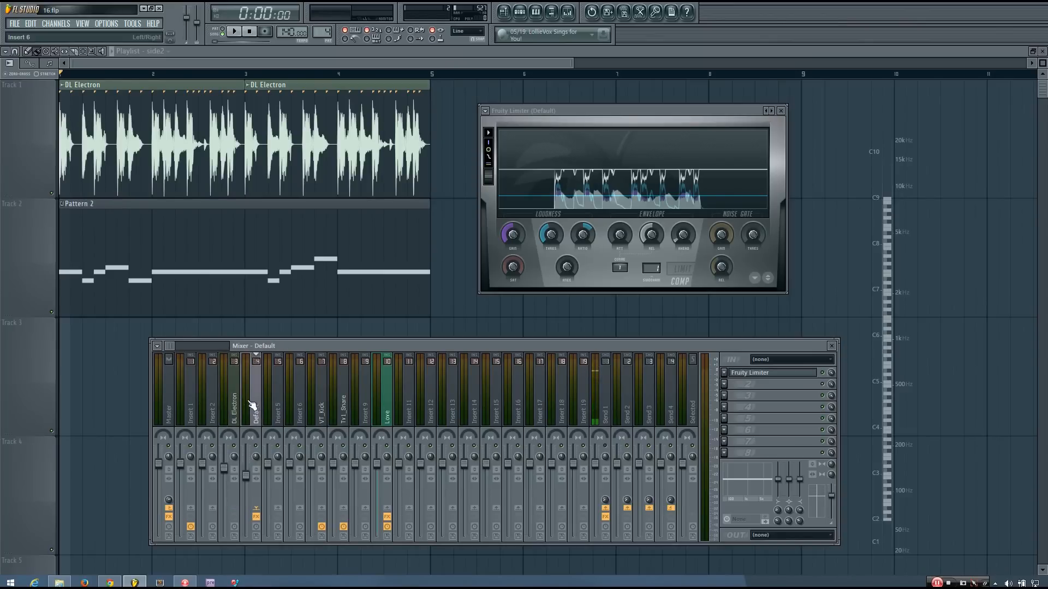
pyautogui.click(233, 394)
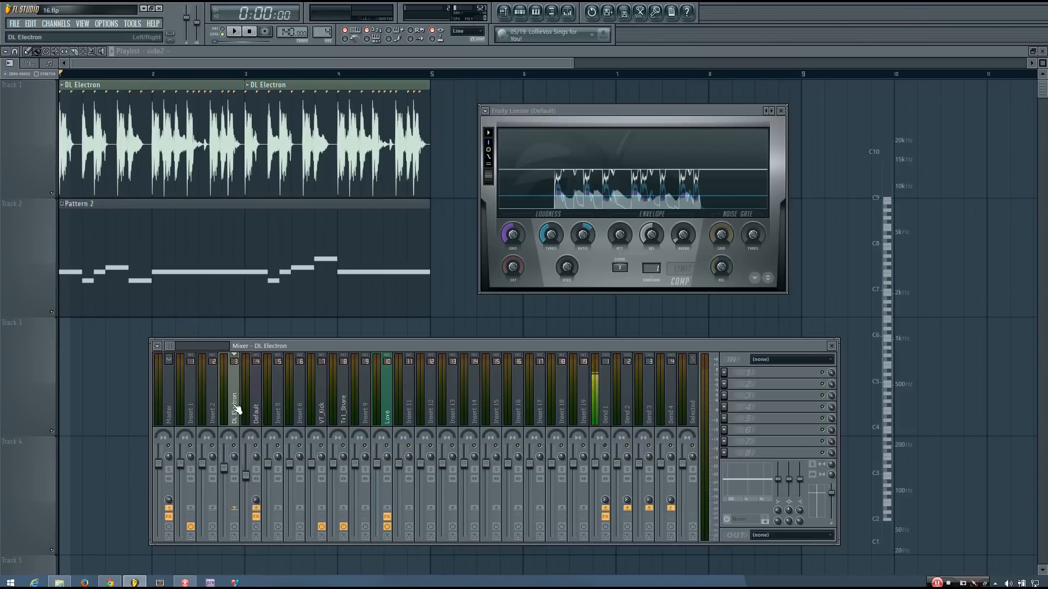
pyautogui.click(254, 394)
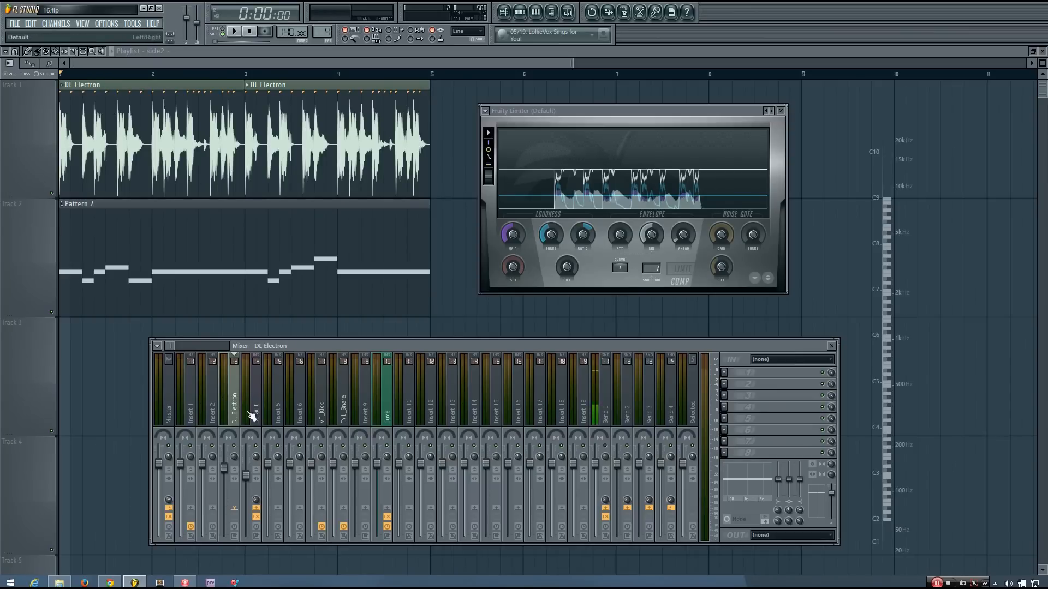
# Return the mixer to the Default synth insert carrying Fruity Limiter.
pyautogui.click(255, 394)
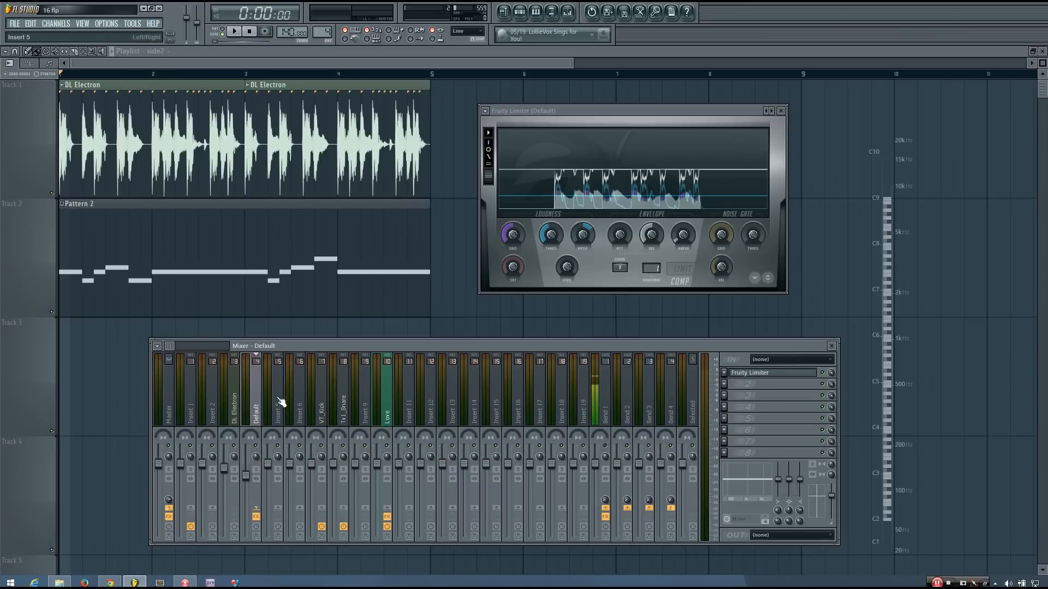
pyautogui.click(255, 394)
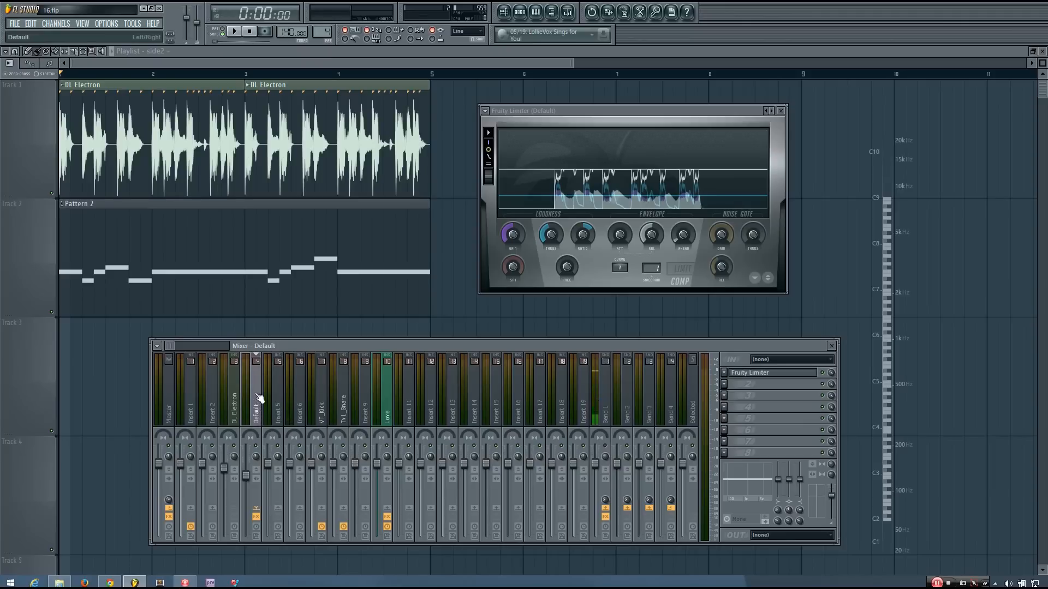
pyautogui.click(276, 397)
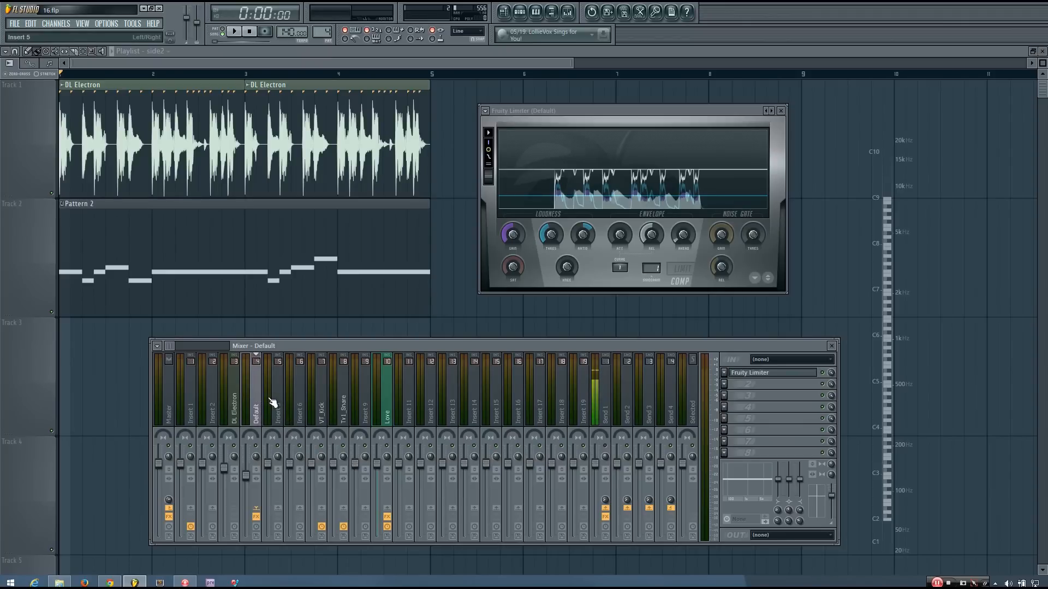
pyautogui.click(255, 400)
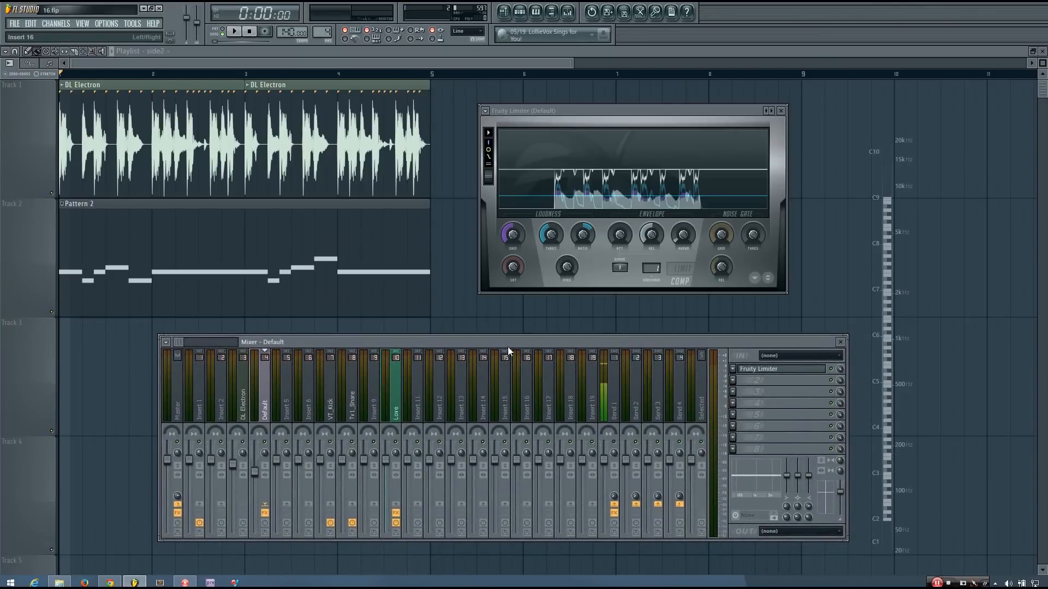
pyautogui.click(248, 394)
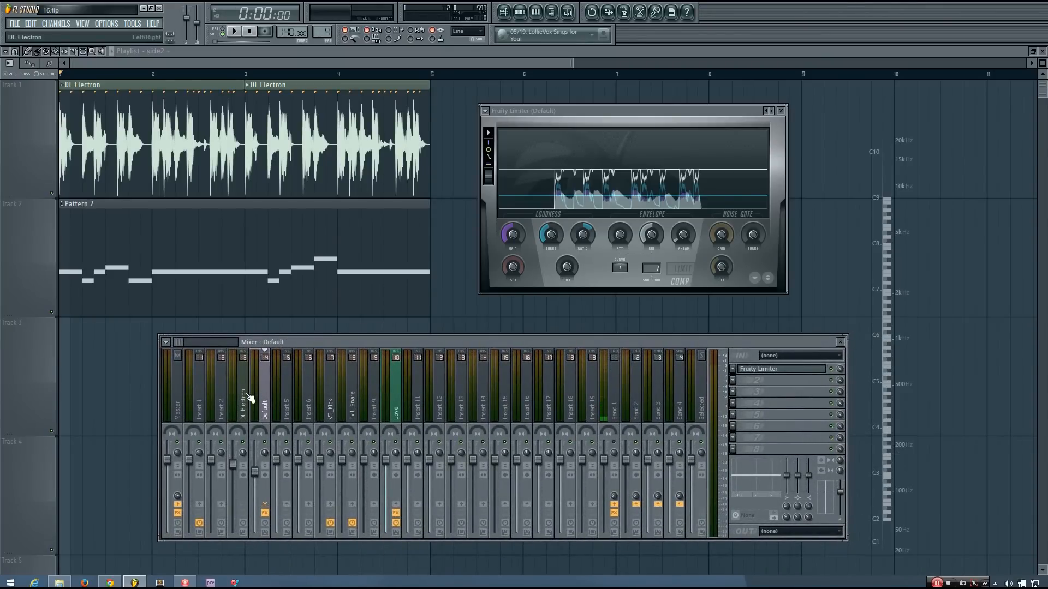
pyautogui.click(242, 394)
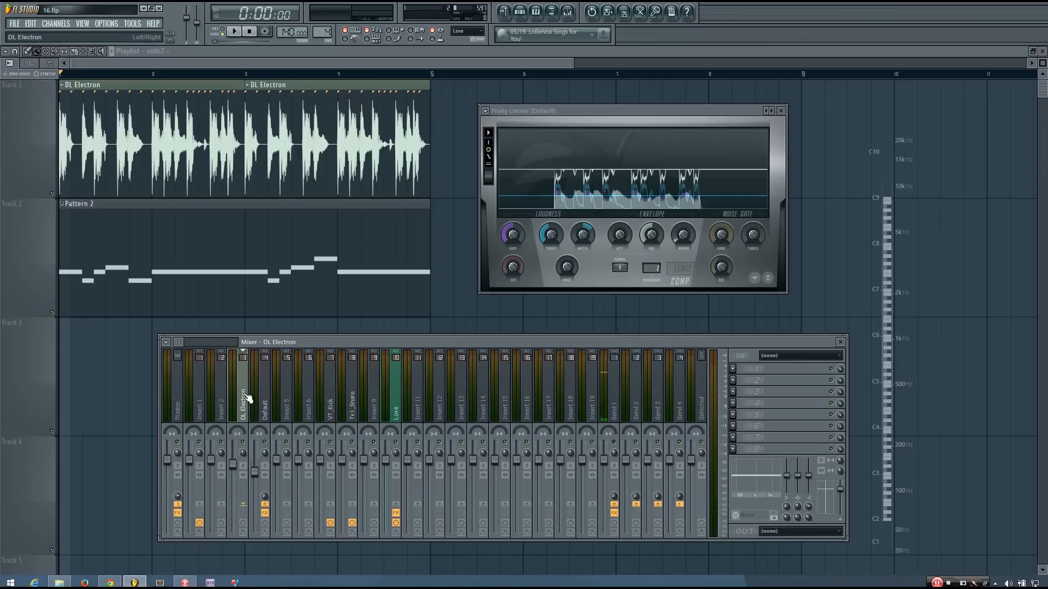
pyautogui.click(264, 387)
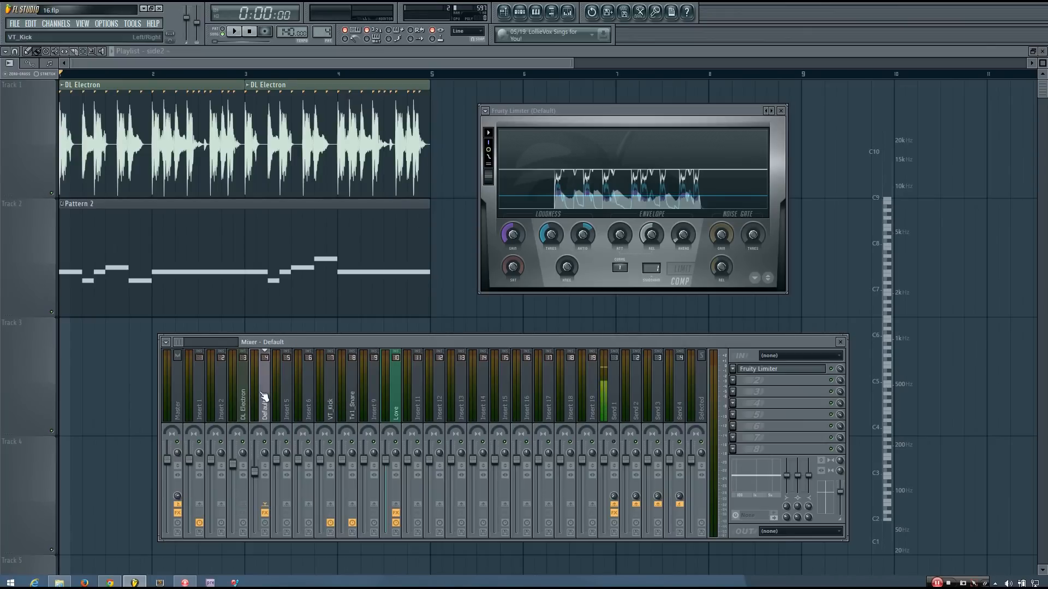
pyautogui.click(240, 391)
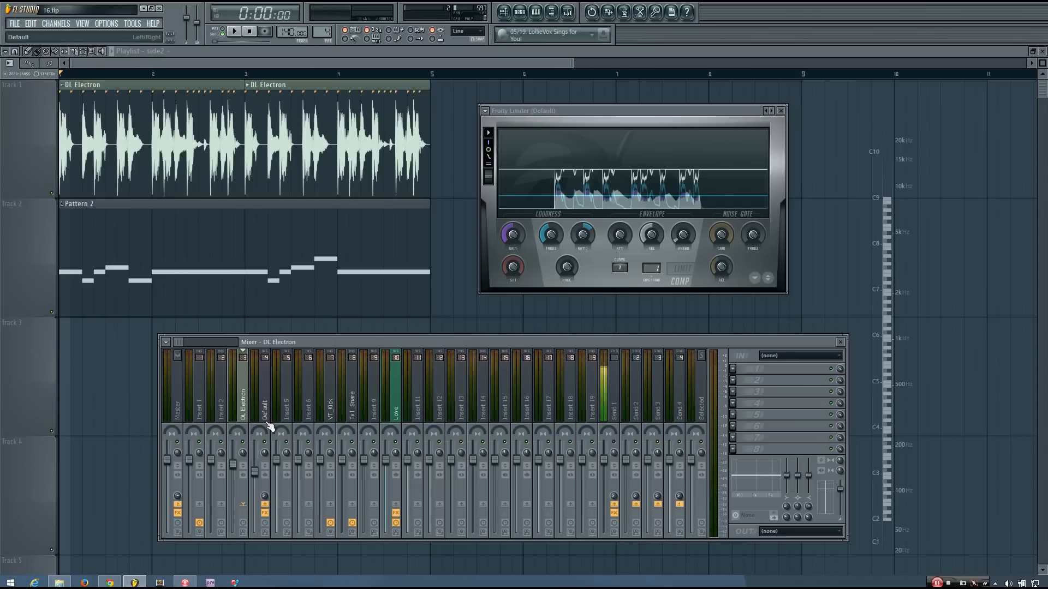
pyautogui.click(264, 394)
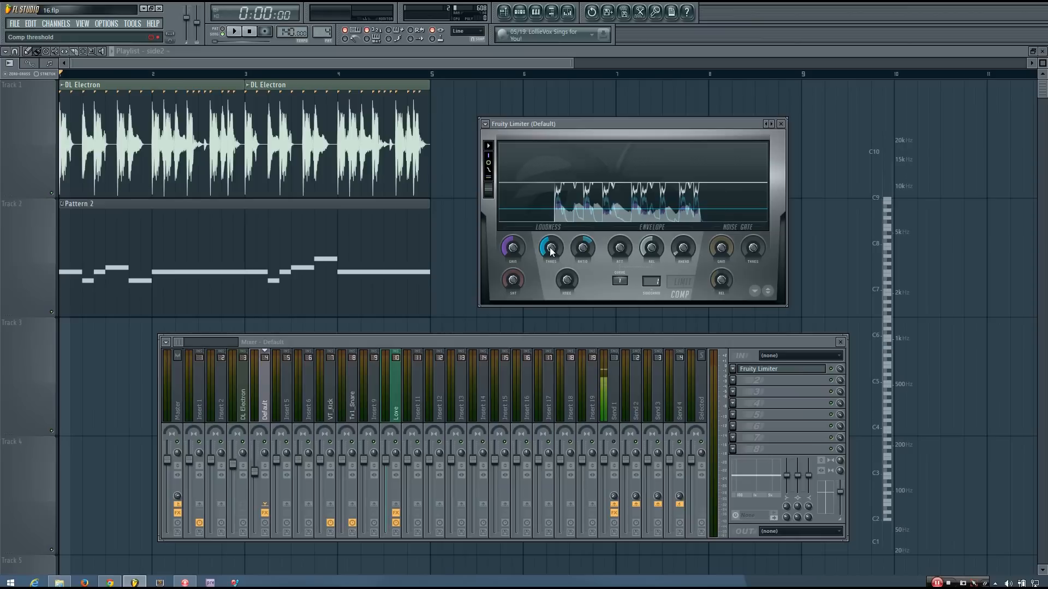
# Drop the threshold to about -37 dB, then raise it to around -11 dB while auditioning.
pyautogui.click(233, 32)
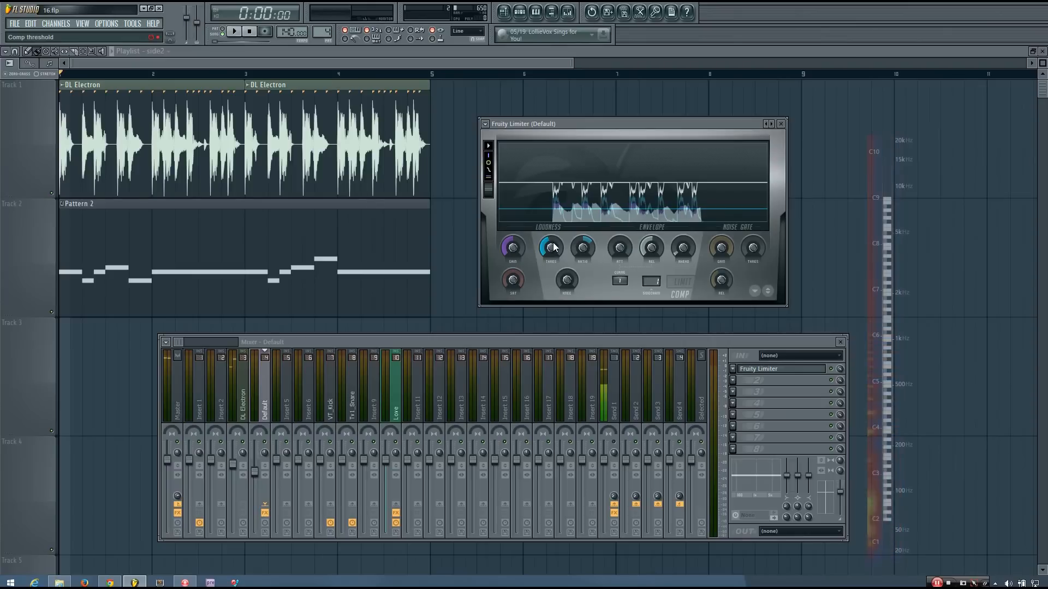
pyautogui.moveTo(550, 248); pyautogui.dragTo(550, 261)
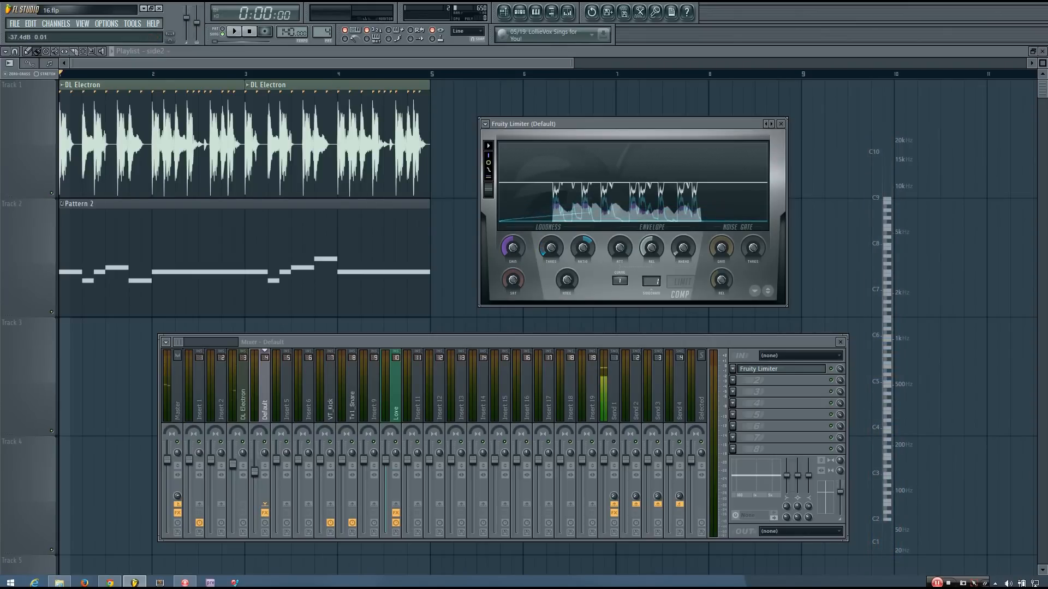
pyautogui.click(233, 31)
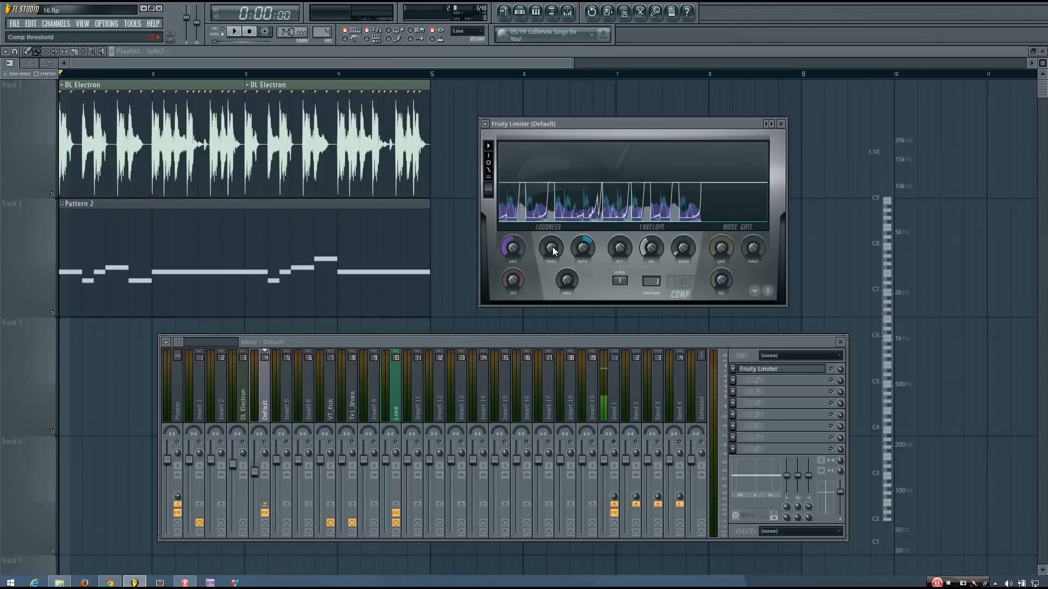
pyautogui.moveTo(550, 248); pyautogui.dragTo(550, 237)
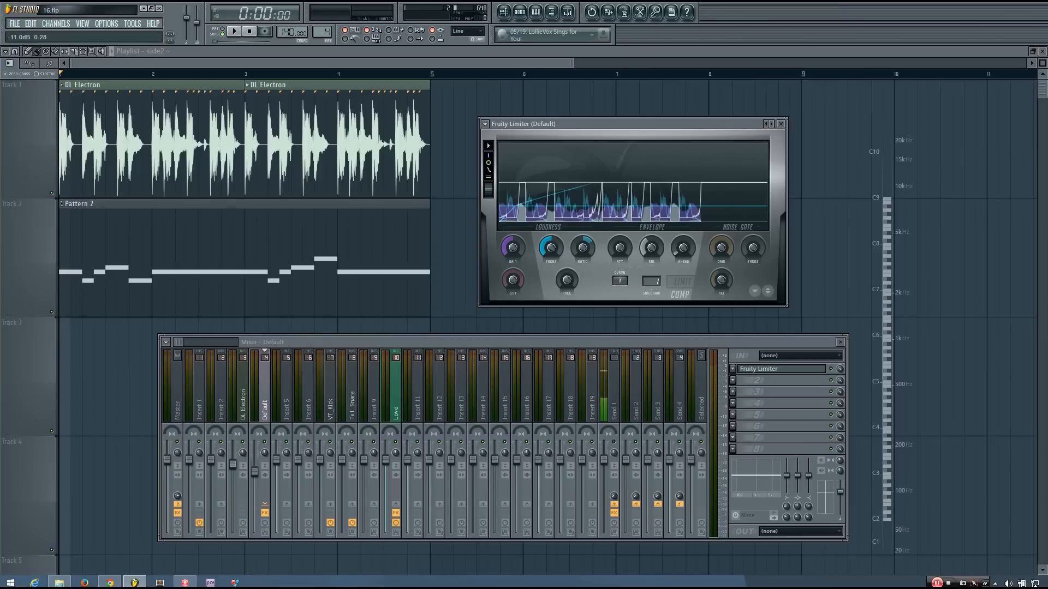
pyautogui.click(233, 31)
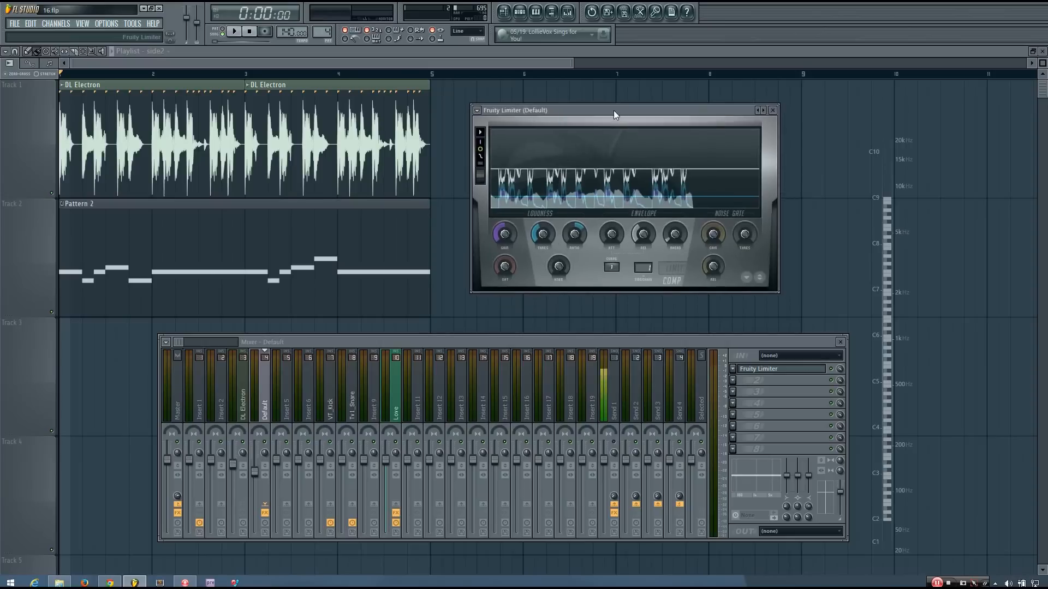
pyautogui.moveTo(615, 110); pyautogui.dragTo(606, 113)
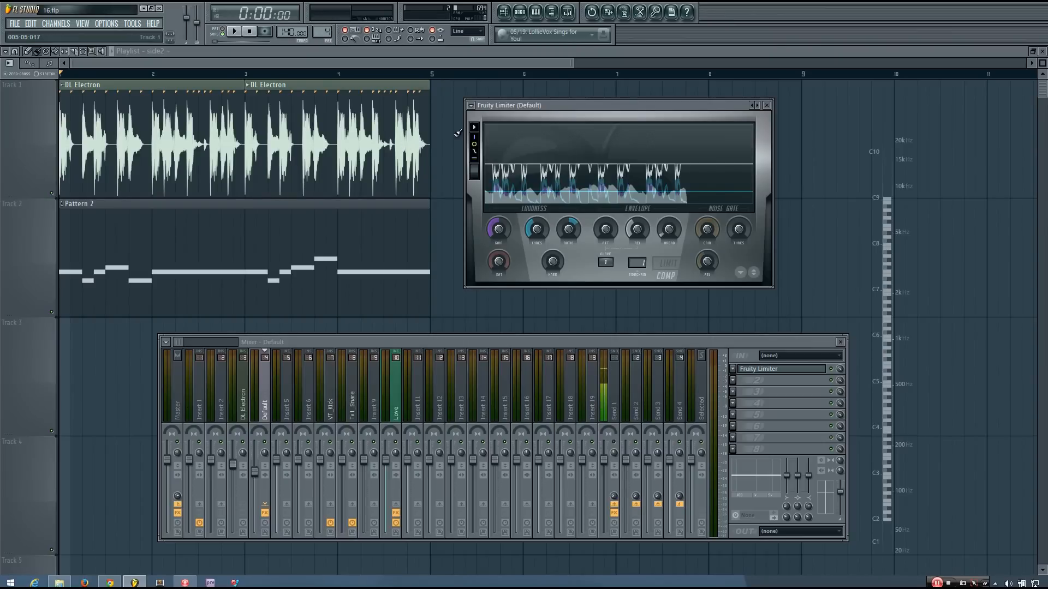
pyautogui.moveTo(456, 174)
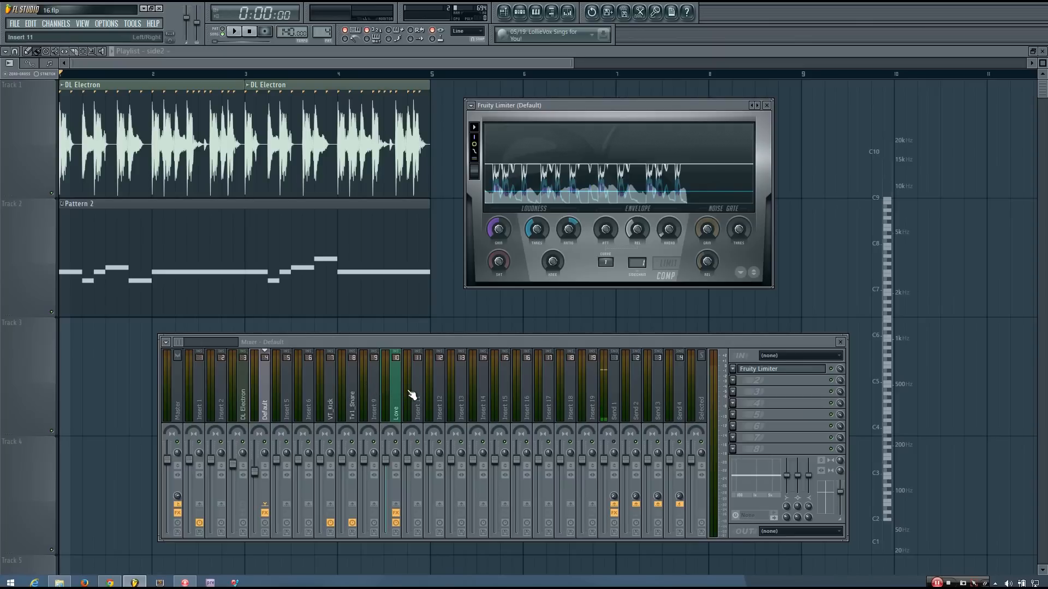
pyautogui.click(613, 394)
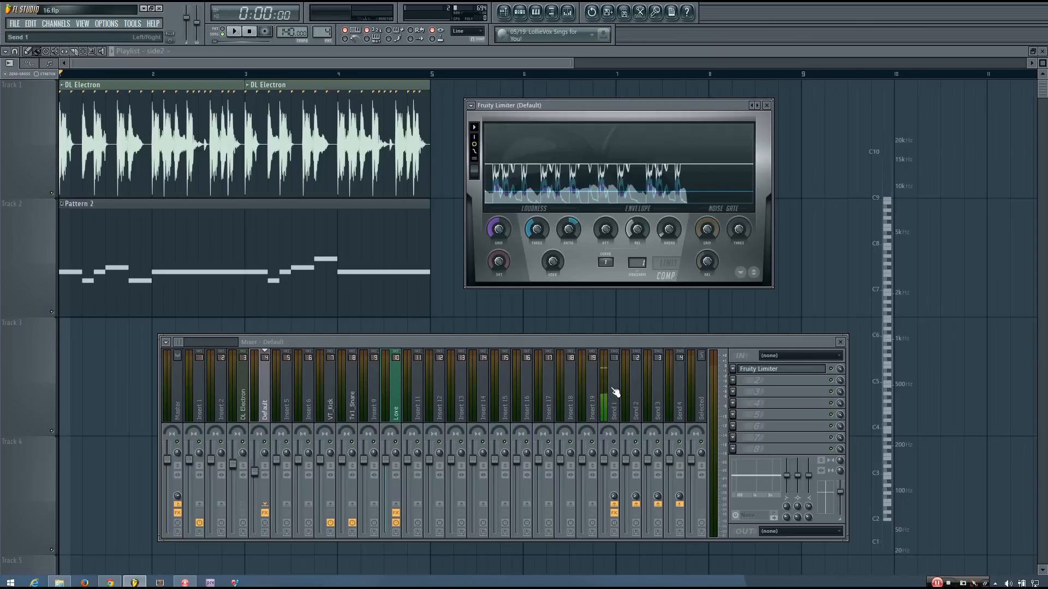